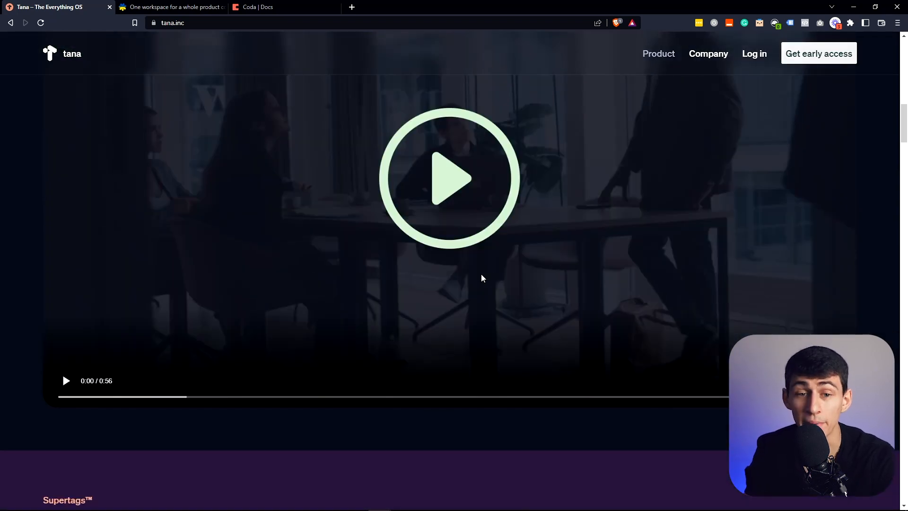
{"action": "mouse_move", "coordinate": [382, 233]}
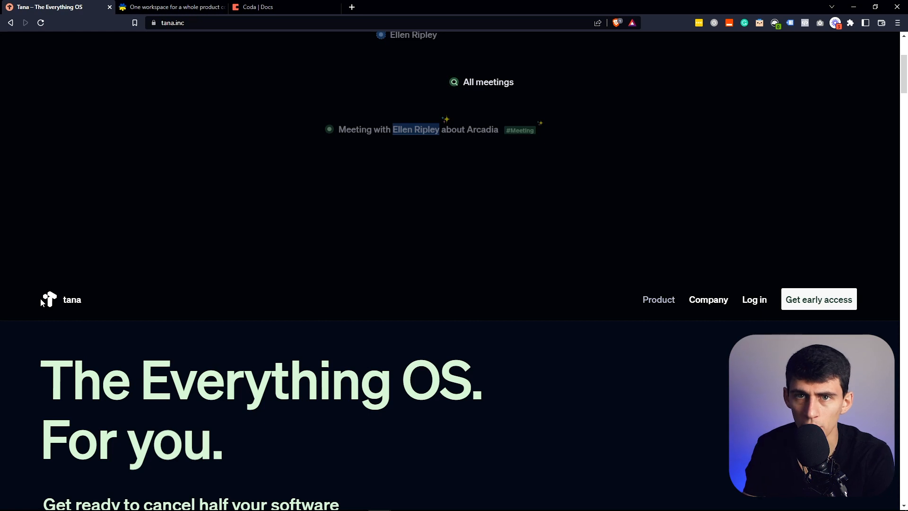
Scroll down the Tana homepage and open the pricing page in a new tab
{"action": "scroll", "scroll_direction": "down", "scroll_amount": 3}
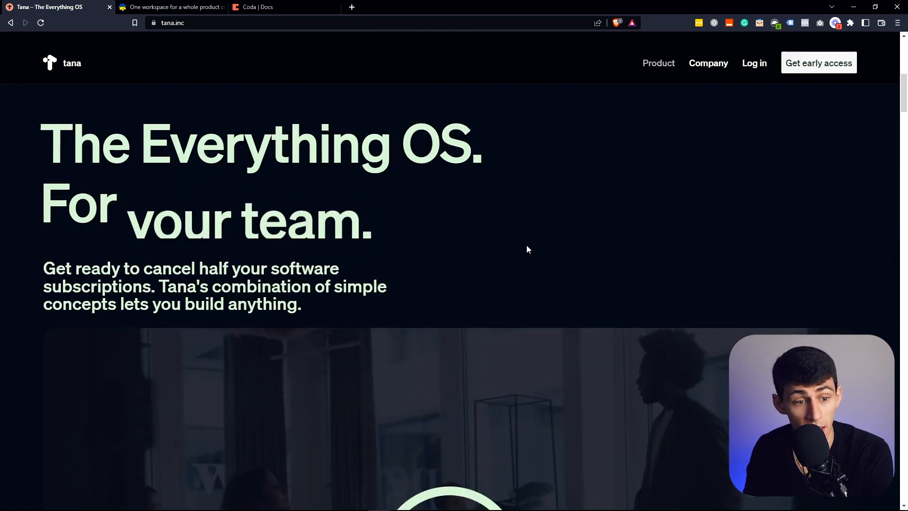
{"action": "scroll", "scroll_direction": "down", "scroll_amount": 3}
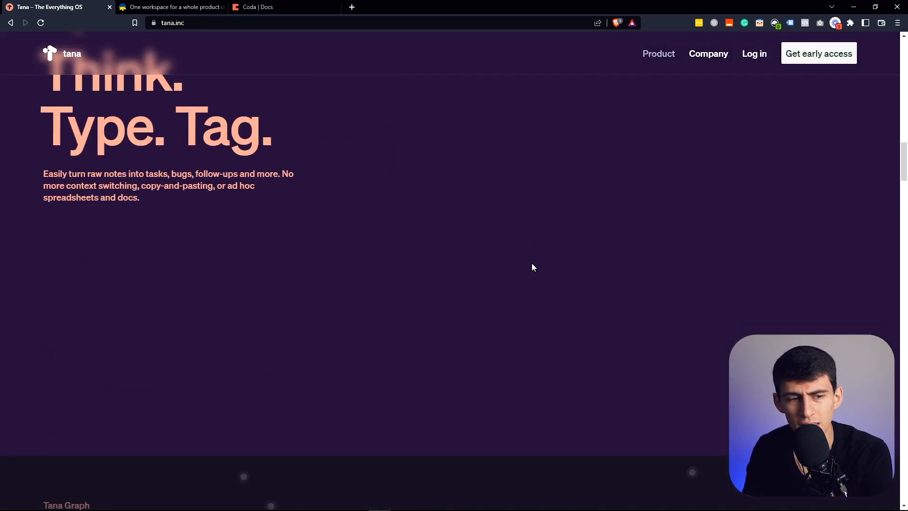
{"action": "scroll", "scroll_direction": "down", "scroll_amount": 3}
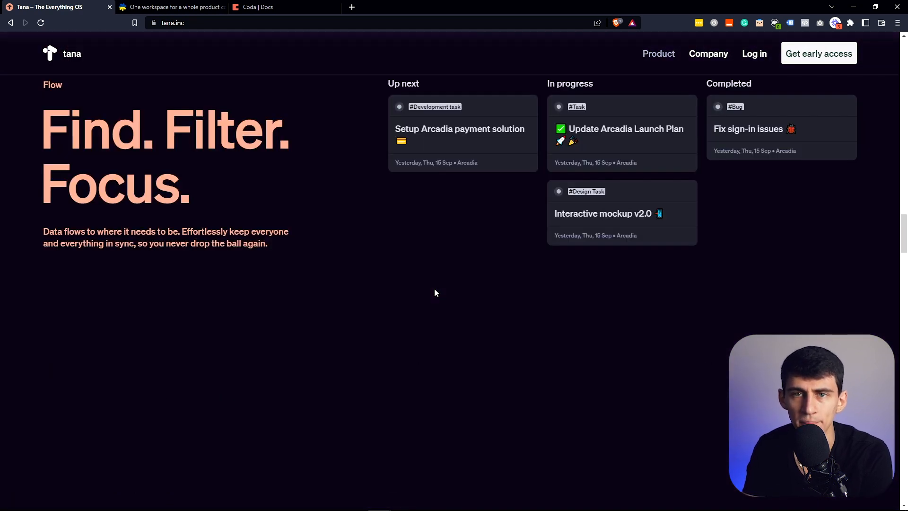
{"action": "scroll", "scroll_direction": "down", "scroll_amount": 3}
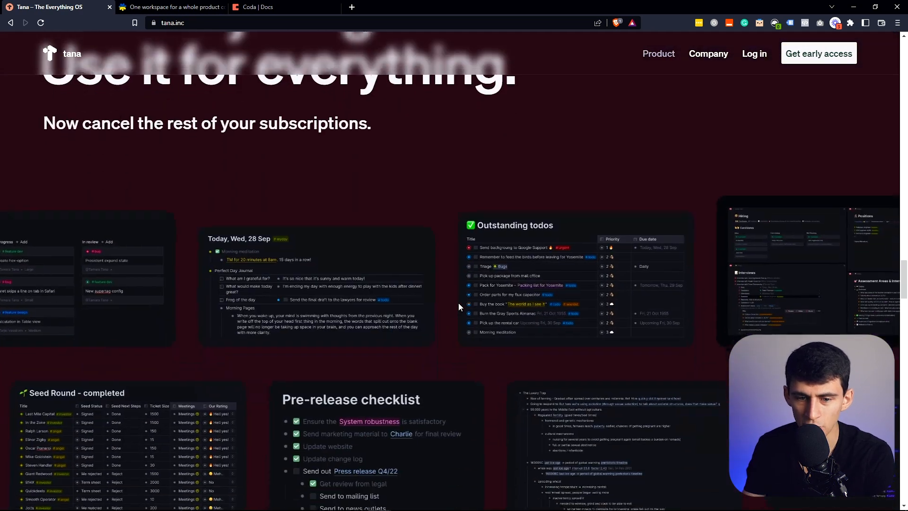
{"action": "scroll", "scroll_direction": "down", "scroll_amount": 3}
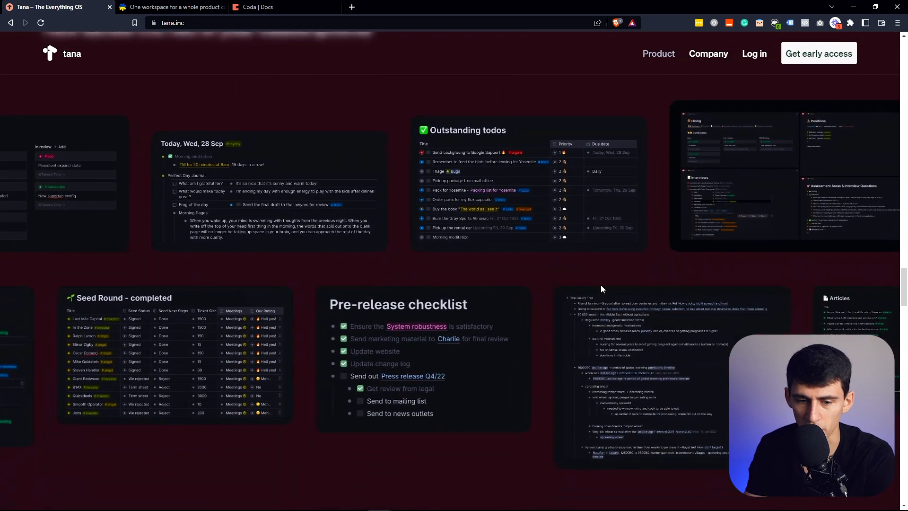
{"action": "scroll", "scroll_direction": "down", "scroll_amount": 3}
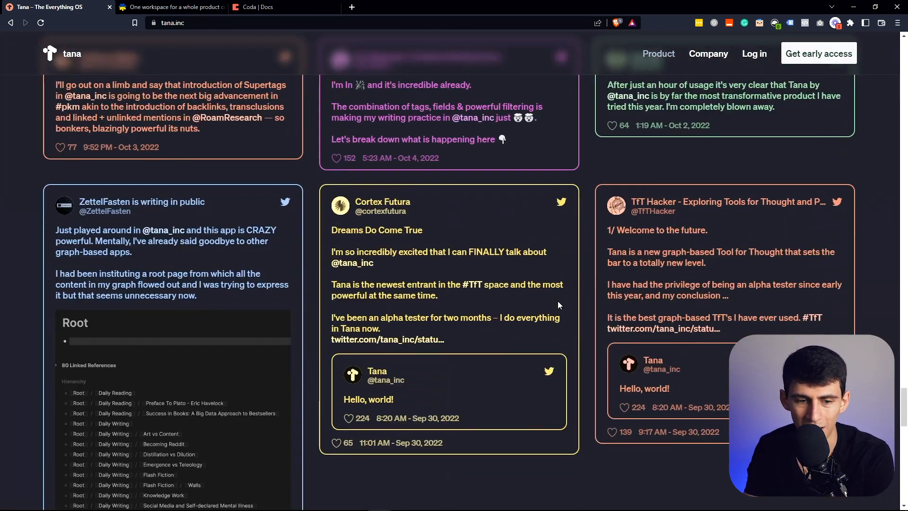
{"action": "scroll", "scroll_direction": "down", "scroll_amount": 3}
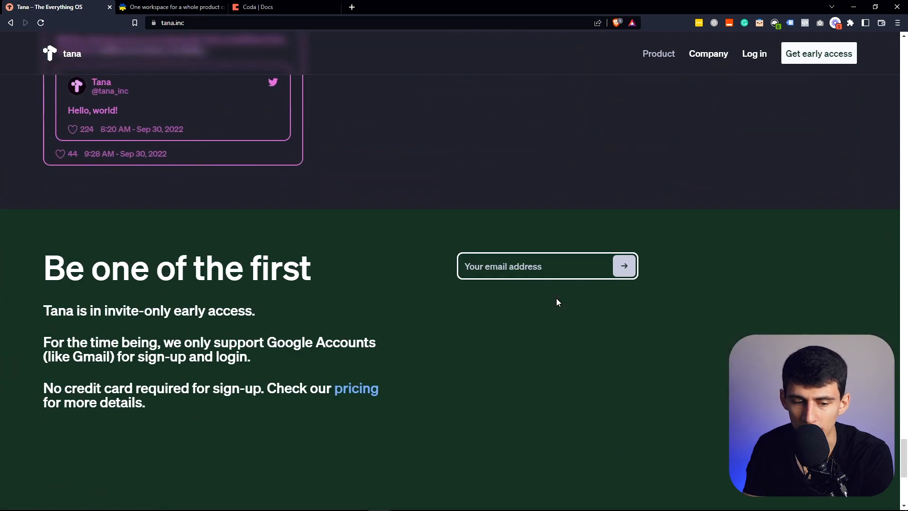
{"action": "left_click", "coordinate": [357, 388]}
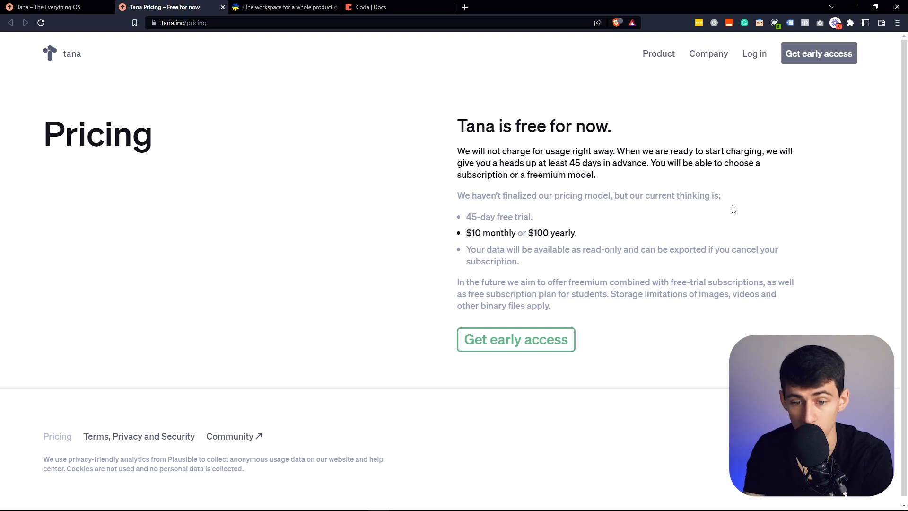
{"action": "mouse_move", "coordinate": [233, 436]}
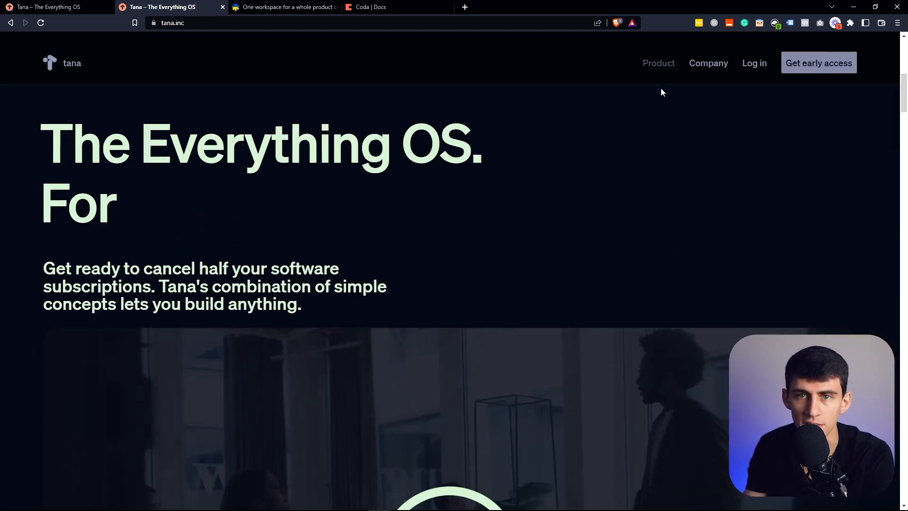
Scroll through Tana's Supertags and Flow sections, then switch to the Fibery homepage tab
{"action": "scroll", "scroll_direction": "down", "scroll_amount": 3}
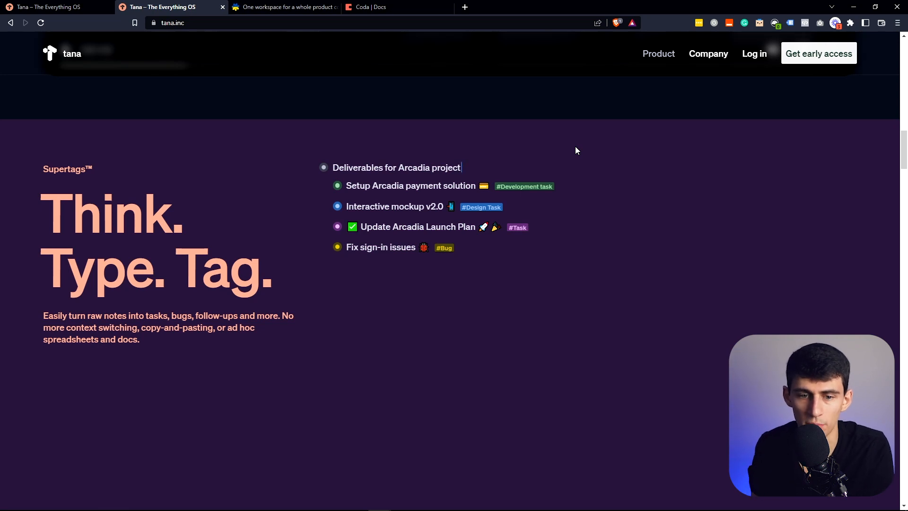
{"action": "mouse_move", "coordinate": [580, 150]}
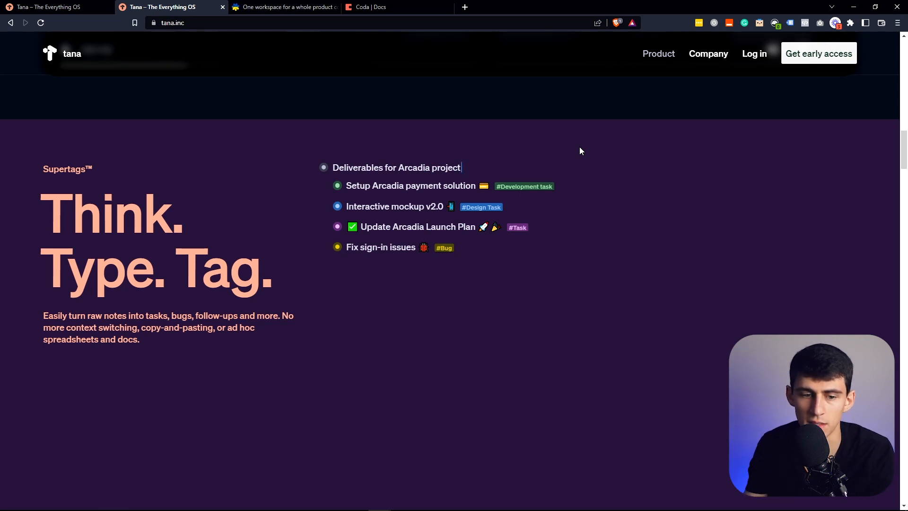
{"action": "scroll", "scroll_direction": "down", "scroll_amount": 3}
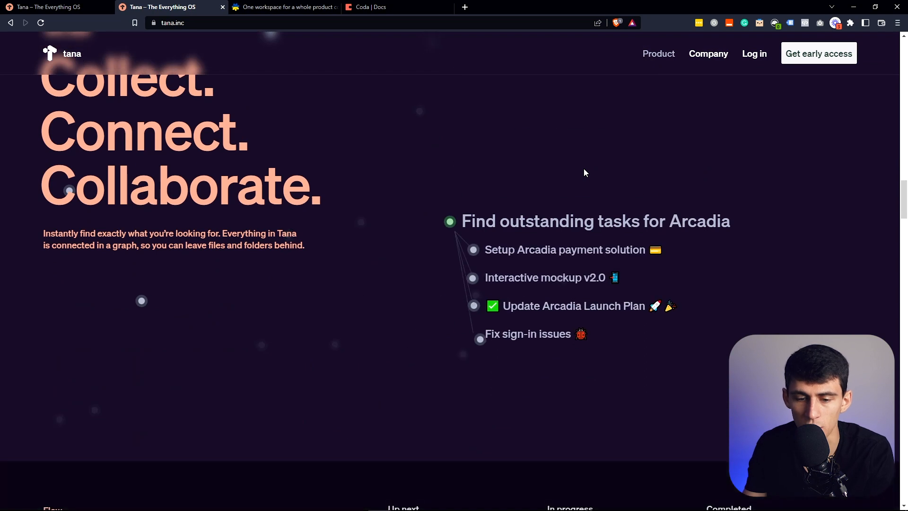
{"action": "scroll", "scroll_direction": "down", "scroll_amount": 3}
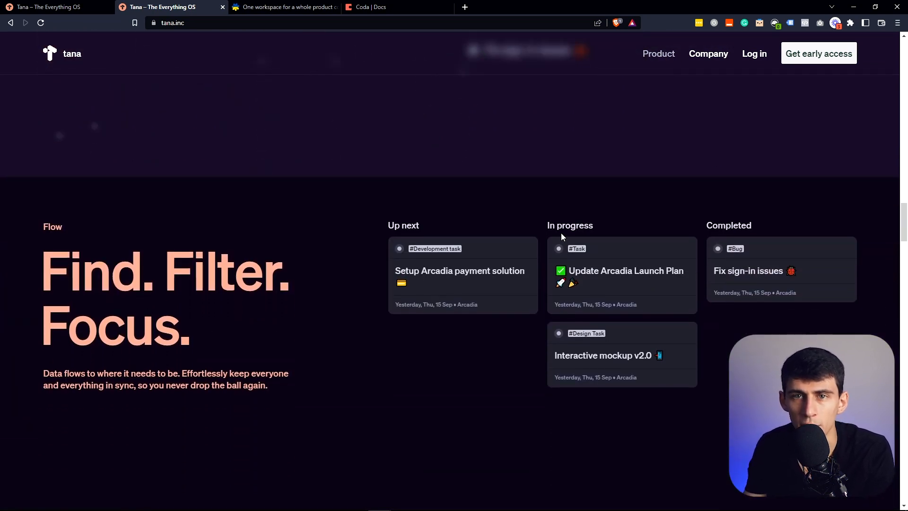
{"action": "left_click", "coordinate": [284, 7]}
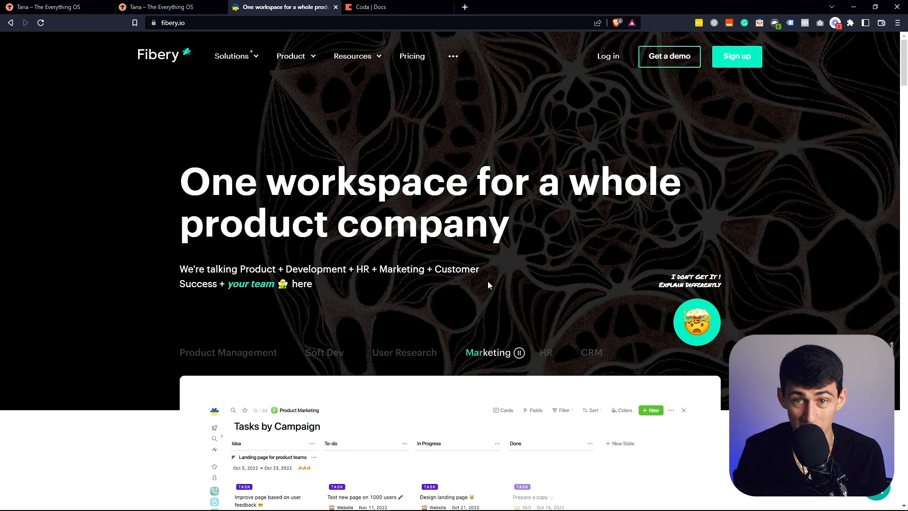
Open the 'Fibery vs. X' comparison against Airtable, Notion and Coda and scroll through it
{"action": "left_click", "coordinate": [232, 56]}
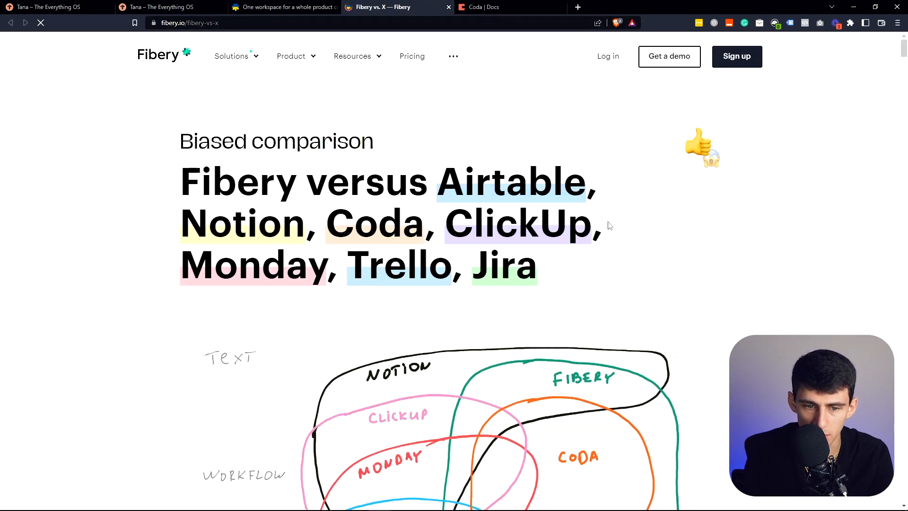
{"action": "scroll", "scroll_direction": "down", "scroll_amount": 3}
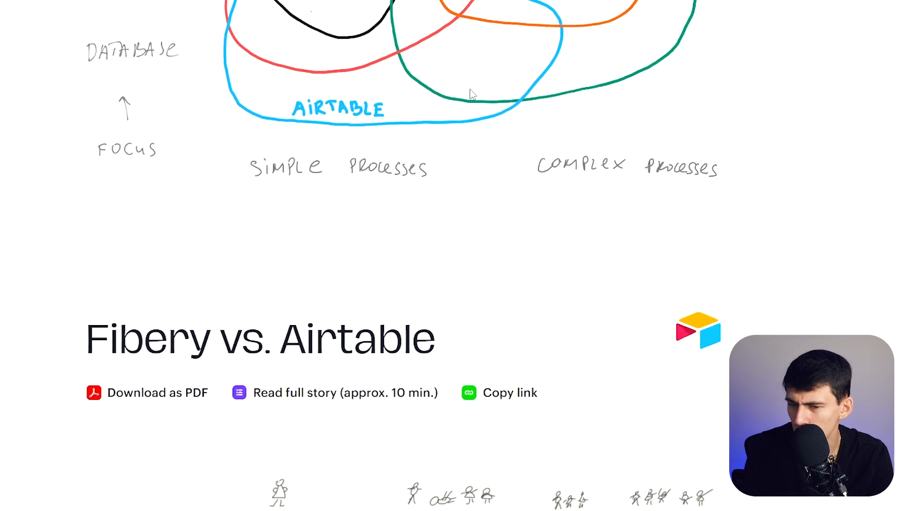
{"action": "scroll", "scroll_direction": "down", "scroll_amount": 3}
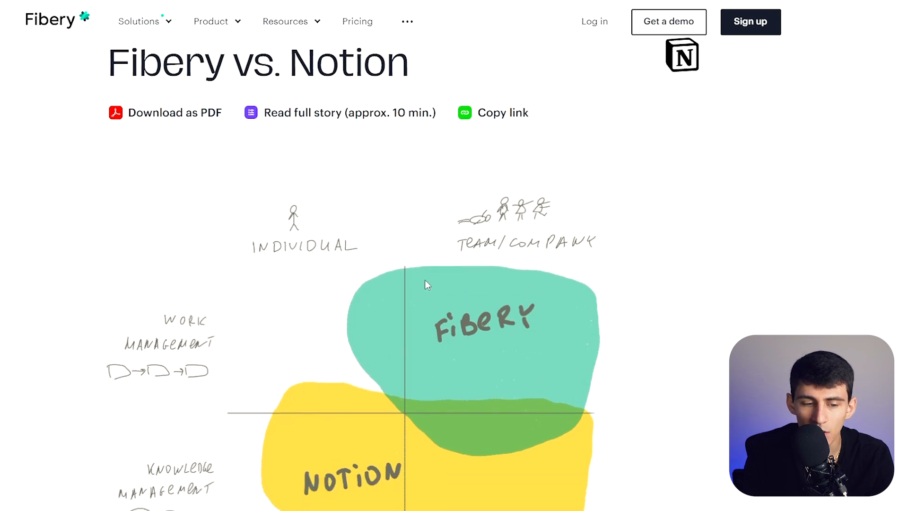
{"action": "scroll", "scroll_direction": "down", "scroll_amount": 3}
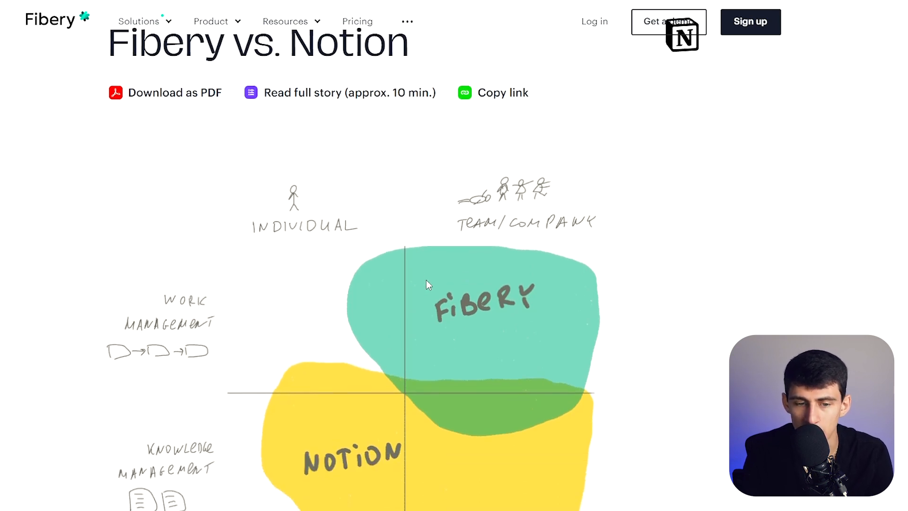
{"action": "scroll", "scroll_direction": "down", "scroll_amount": 3}
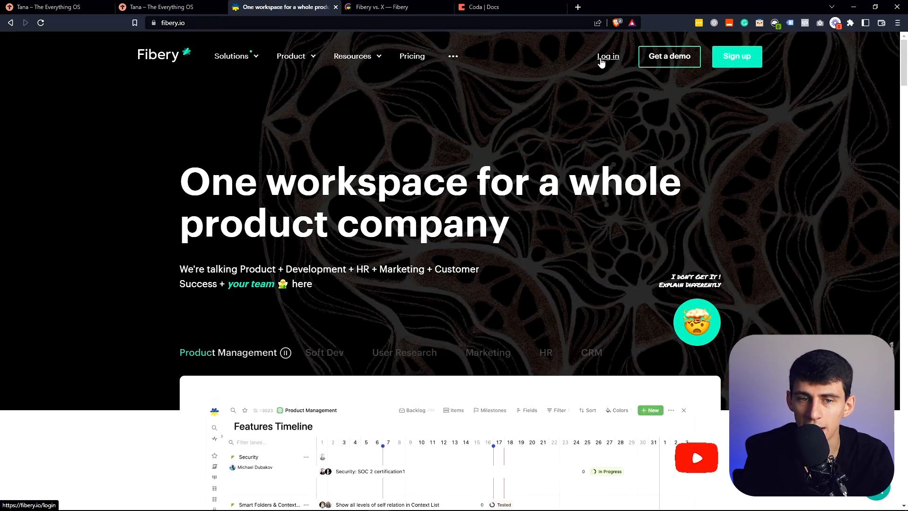
Log in to Fibery and enter the existing workspace showing CRM, Project Management, Time Logging and Finance
{"action": "left_click", "coordinate": [608, 56]}
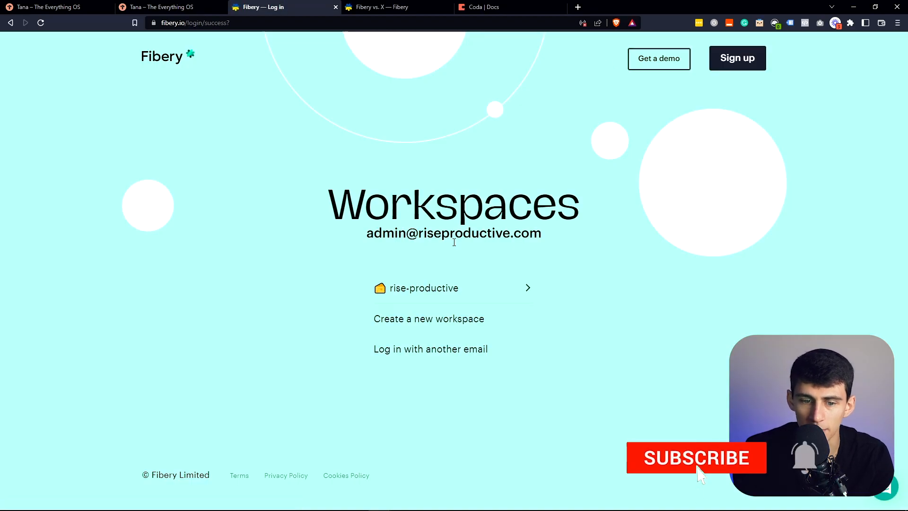
{"action": "left_click", "coordinate": [424, 288]}
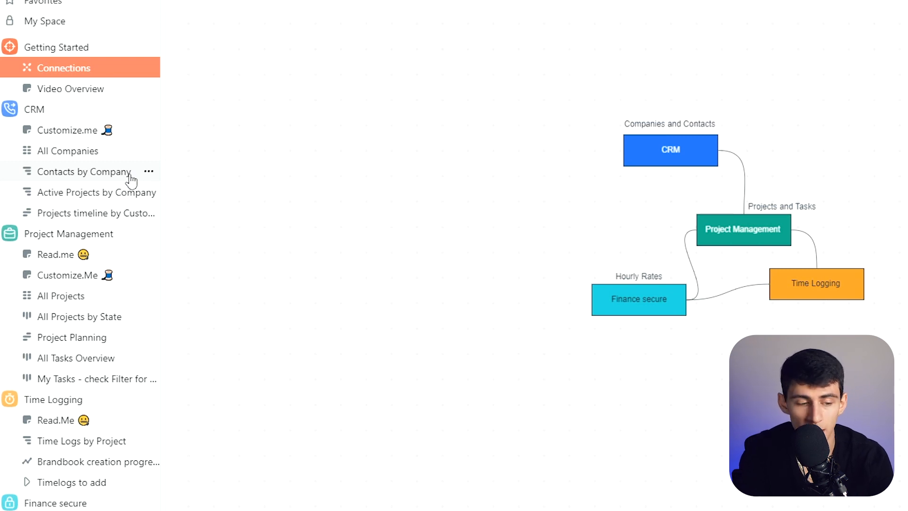
{"action": "mouse_move", "coordinate": [141, 169]}
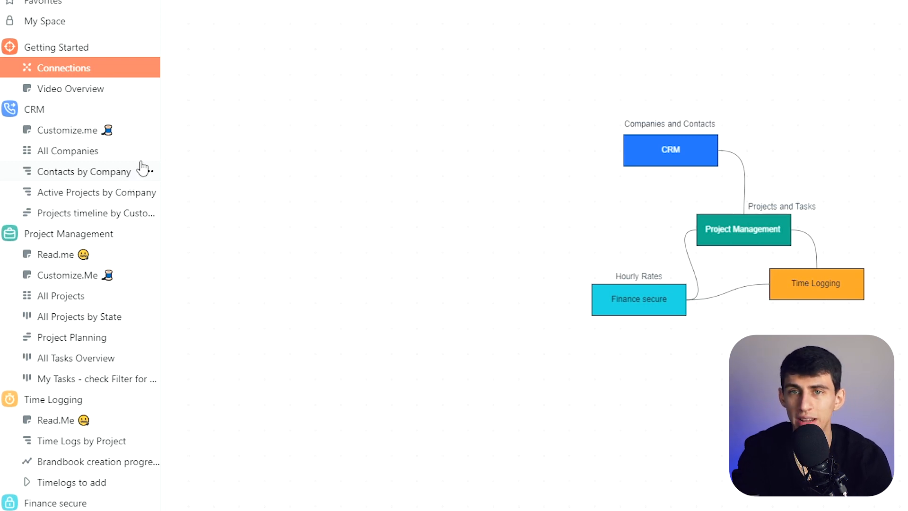
{"action": "mouse_move", "coordinate": [72, 297]}
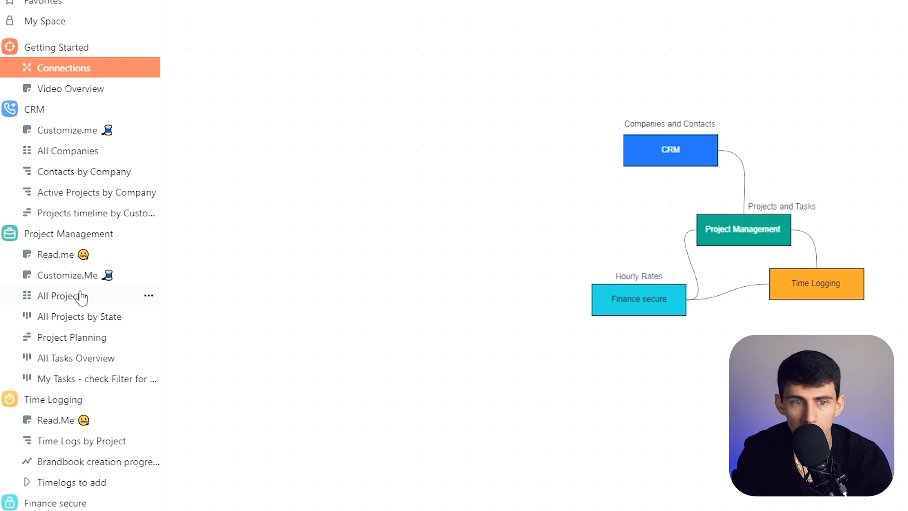
{"action": "mouse_move", "coordinate": [98, 276]}
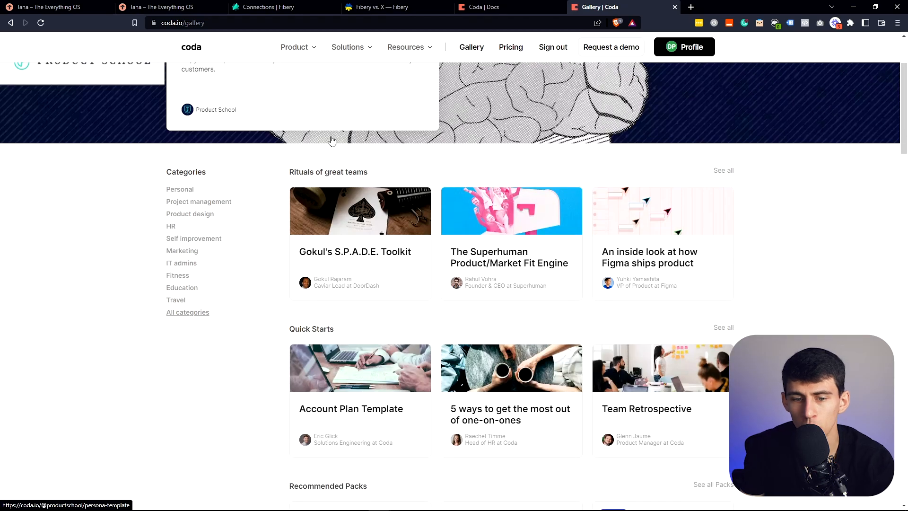
Scroll the Coda template gallery, then switch to the 'Coda | Docs' workspace tab
{"action": "scroll", "scroll_direction": "up", "scroll_amount": 3}
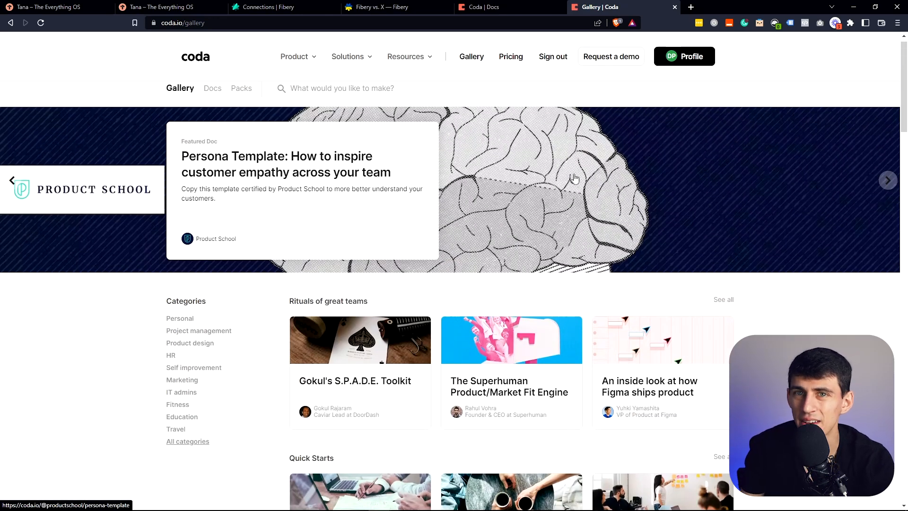
{"action": "scroll", "scroll_direction": "down", "scroll_amount": 3}
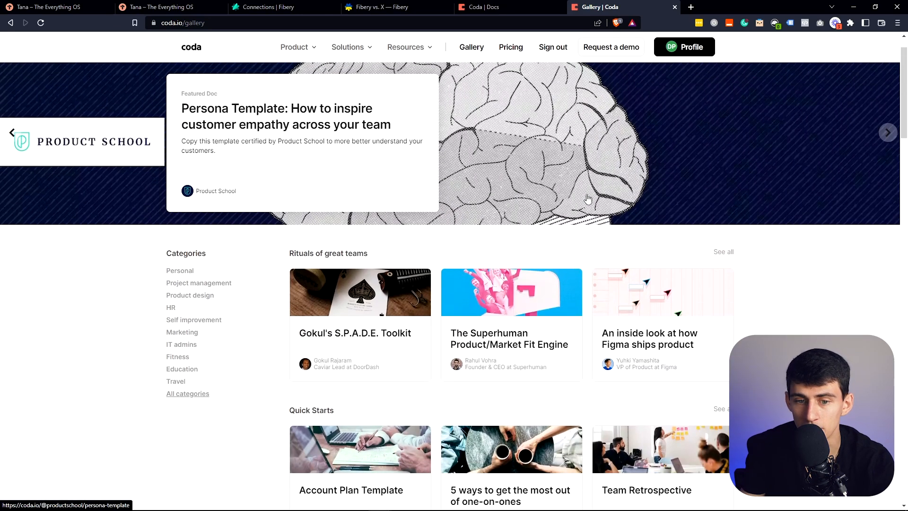
{"action": "scroll", "scroll_direction": "down", "scroll_amount": 3}
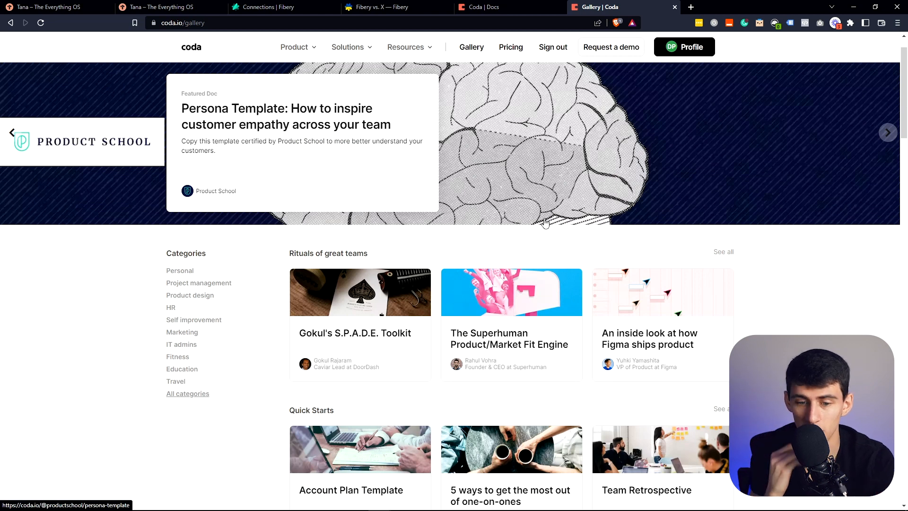
{"action": "left_click", "coordinate": [504, 7]}
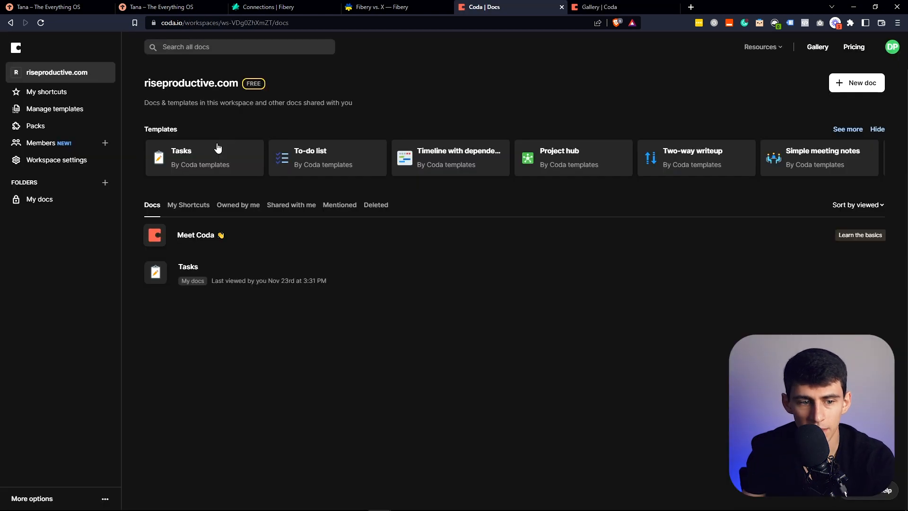